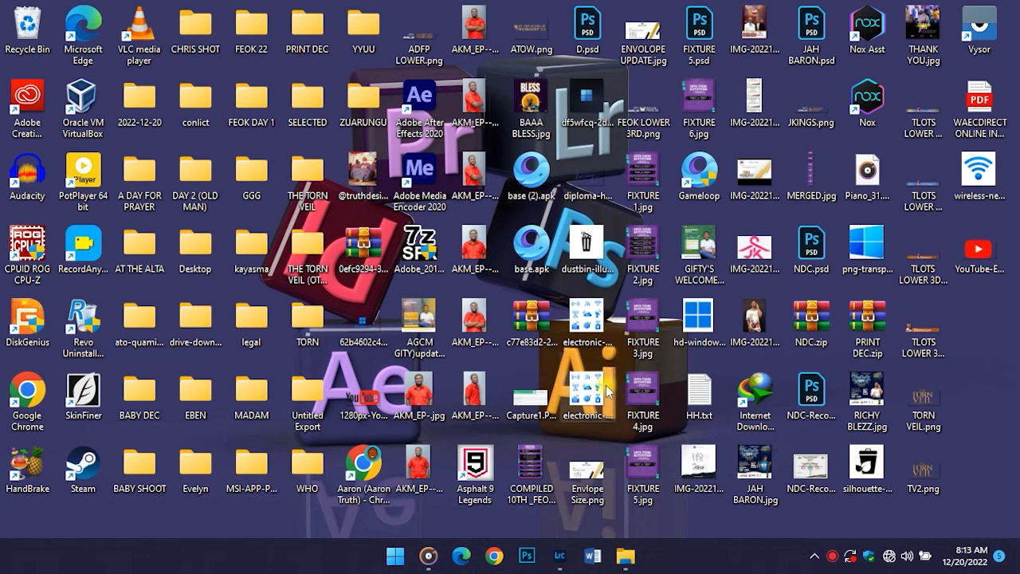
mouse_move(589, 443)
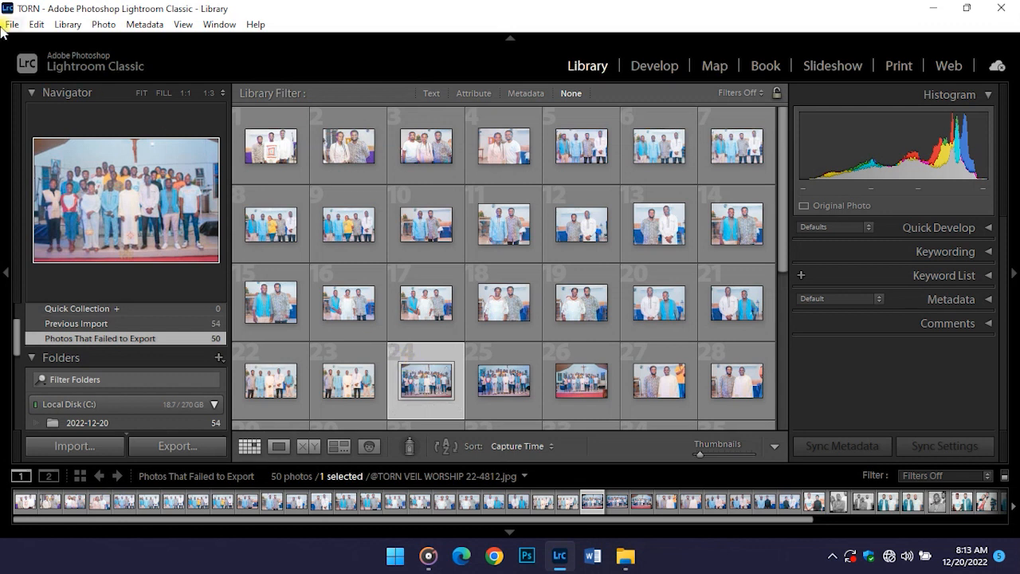
Launch a one-file export of the photo to THE TORN VEIL folder with the current settings.
click(11, 24)
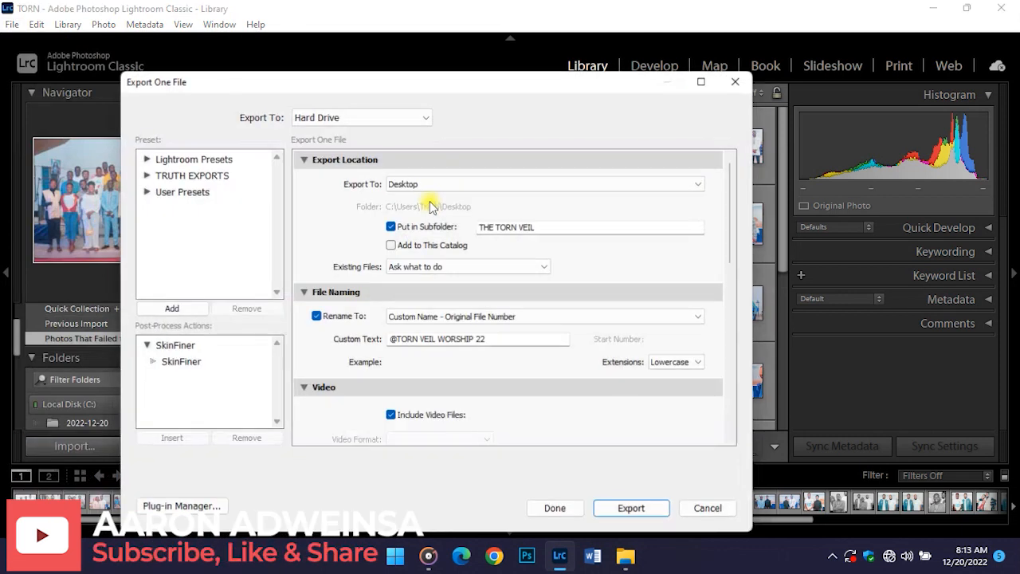
scroll(down, 3)
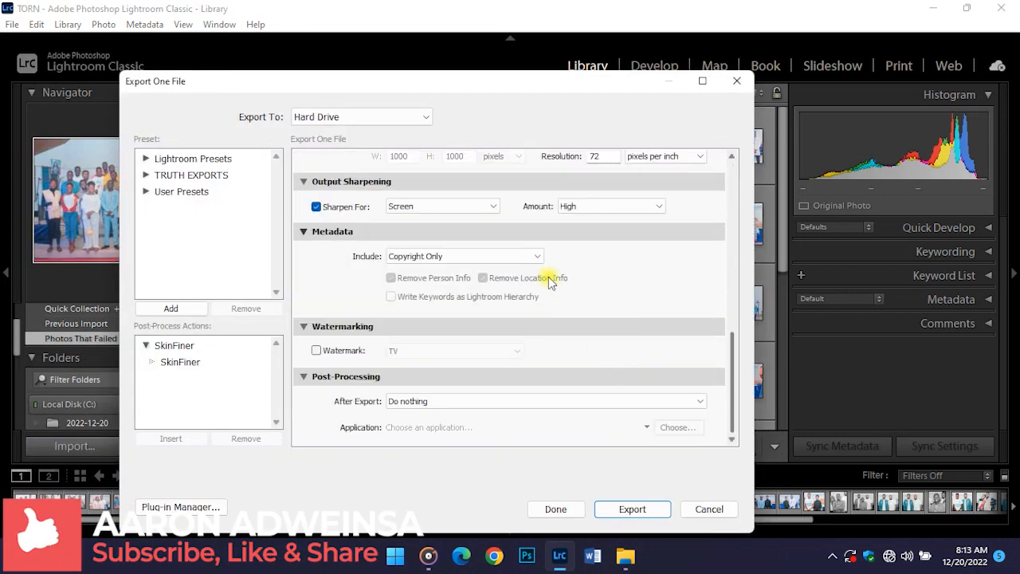
mouse_move(568, 349)
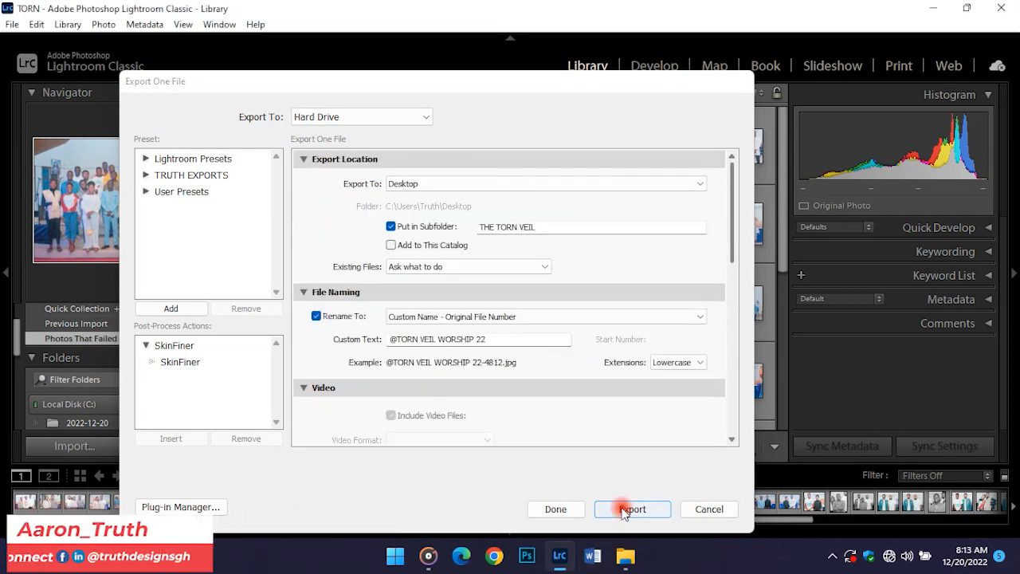
click(631, 508)
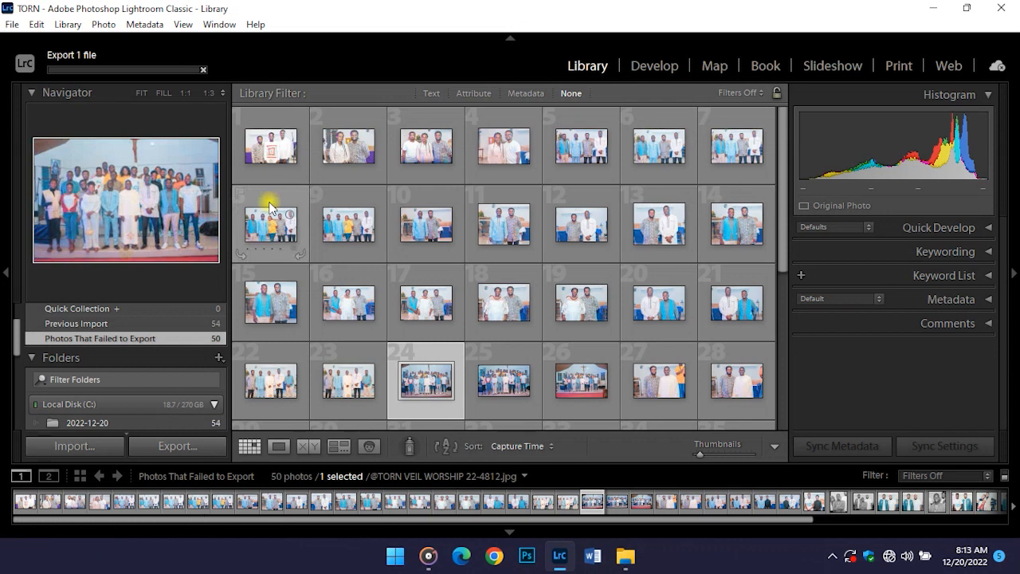
mouse_move(259, 175)
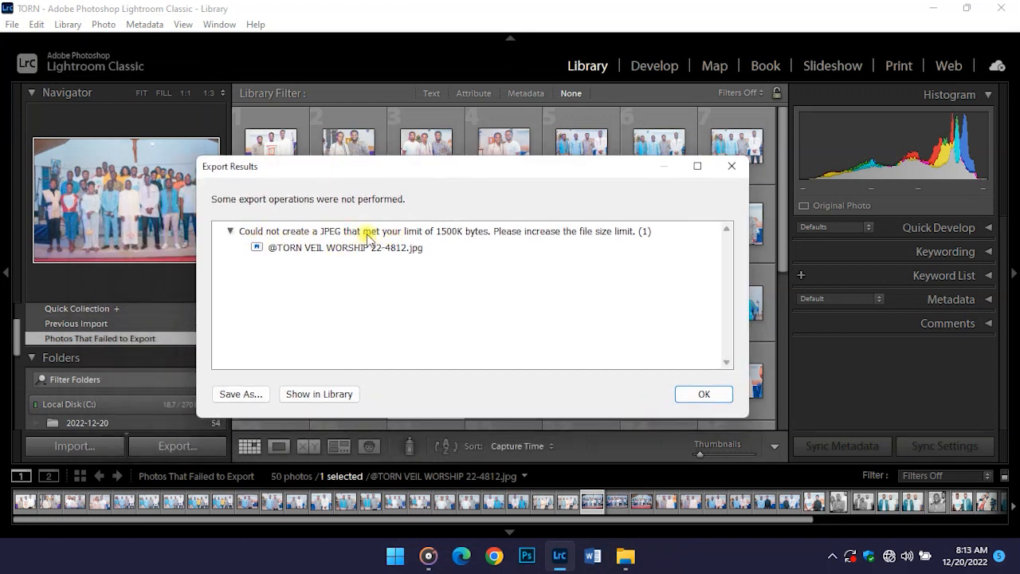
mouse_move(465, 241)
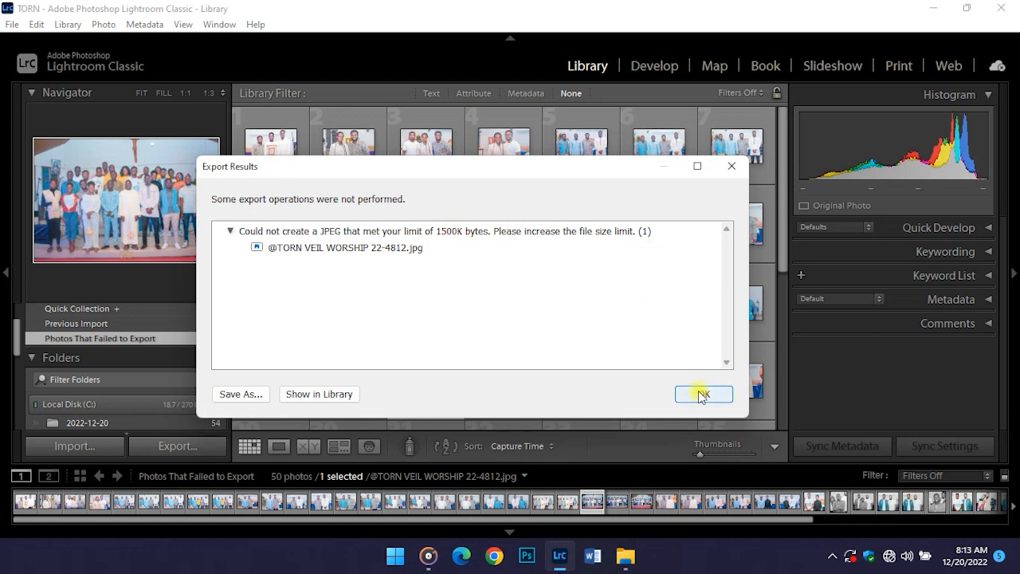
mouse_move(455, 309)
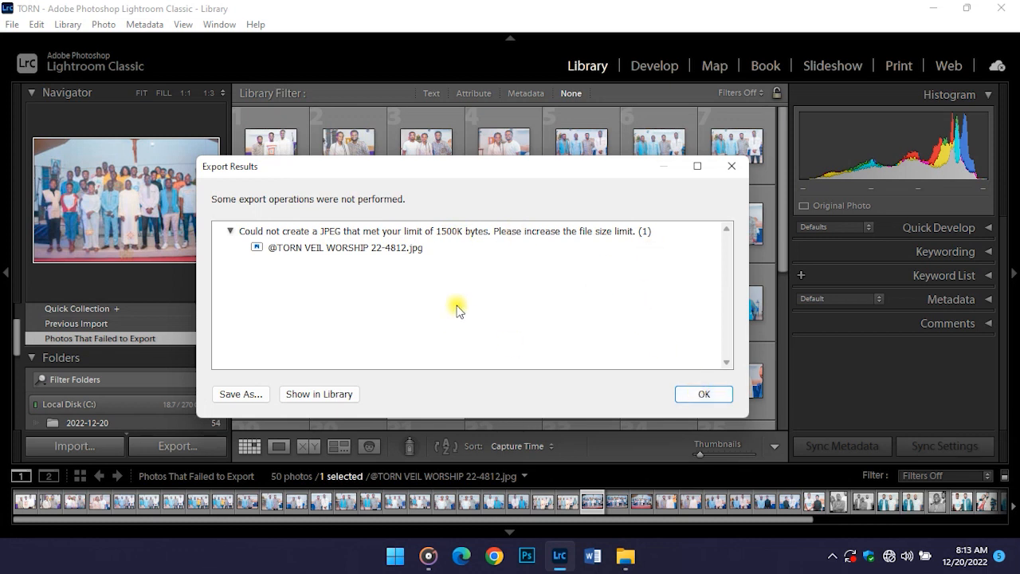
mouse_move(446, 241)
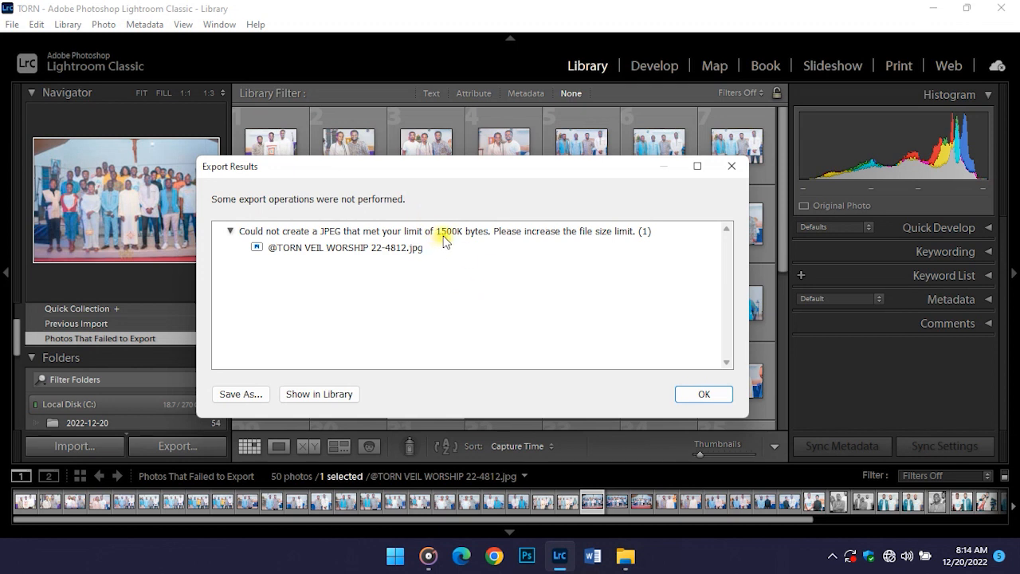
mouse_move(494, 262)
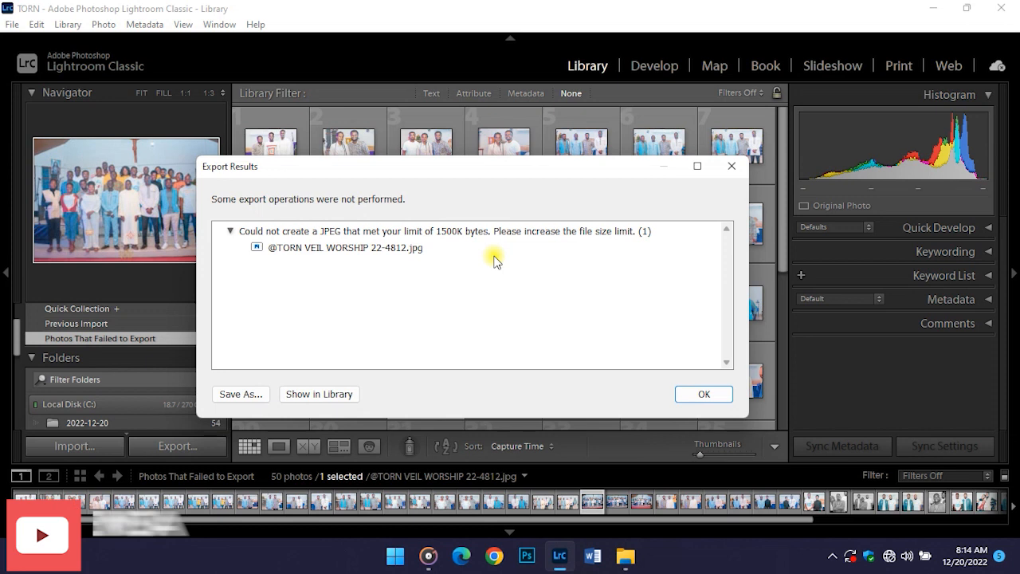
mouse_move(644, 269)
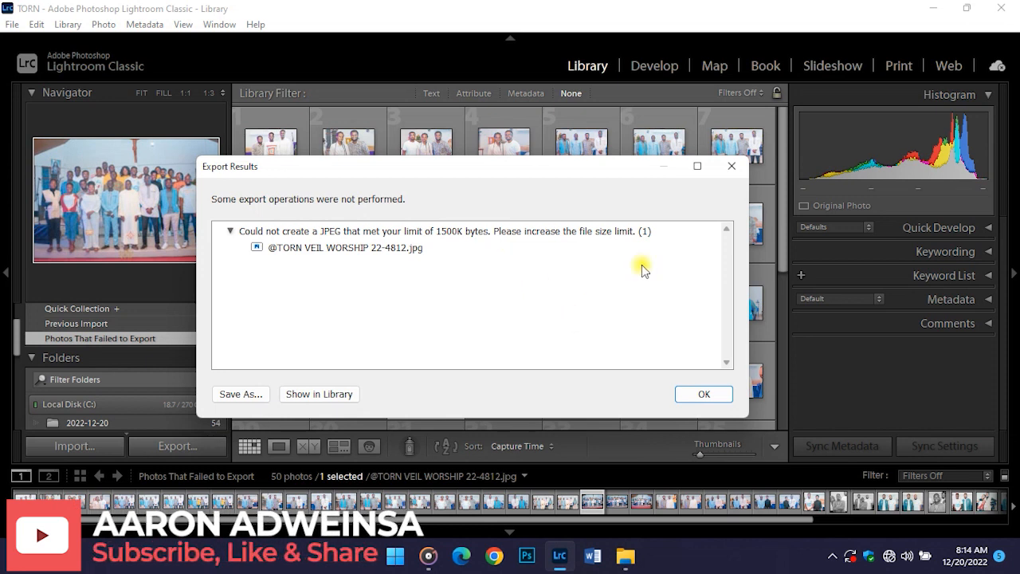
Dismiss the Export Results error about the JPEG missing the 1500K file-size limit.
click(703, 394)
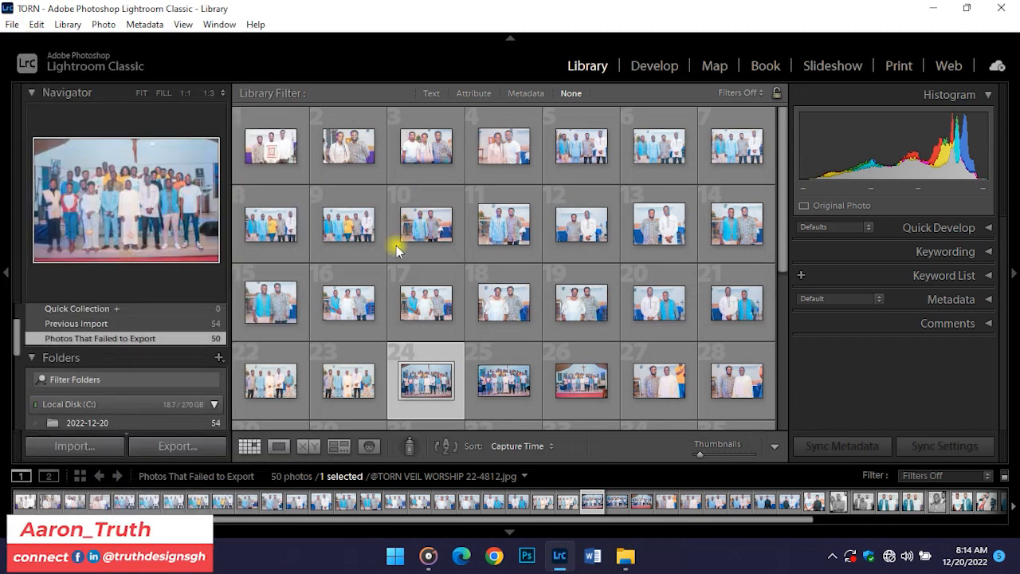
Reopen the export settings and set Image Sizing to Resize to Fit 5.0 megapixels.
click(177, 446)
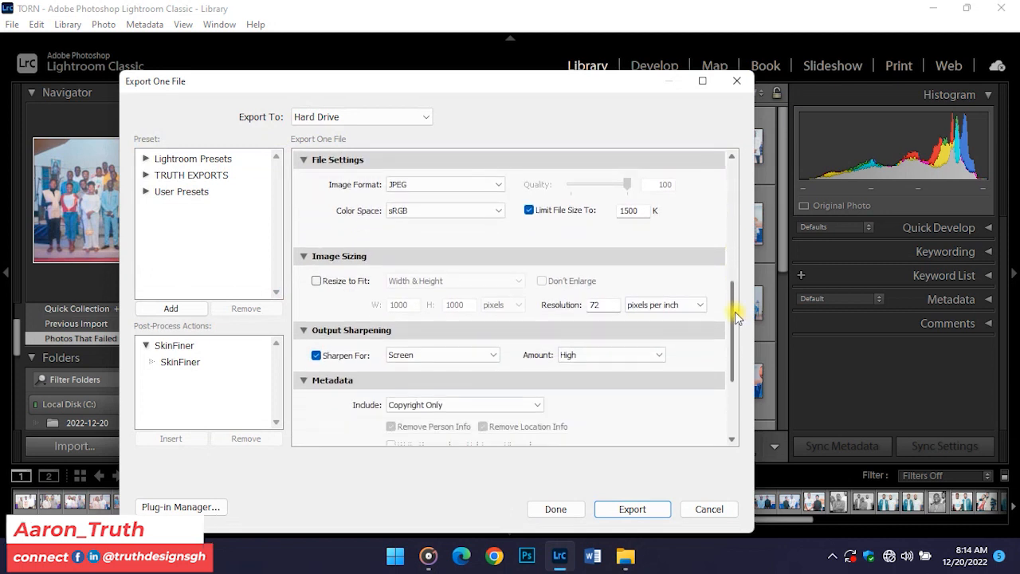
scroll(up, 3)
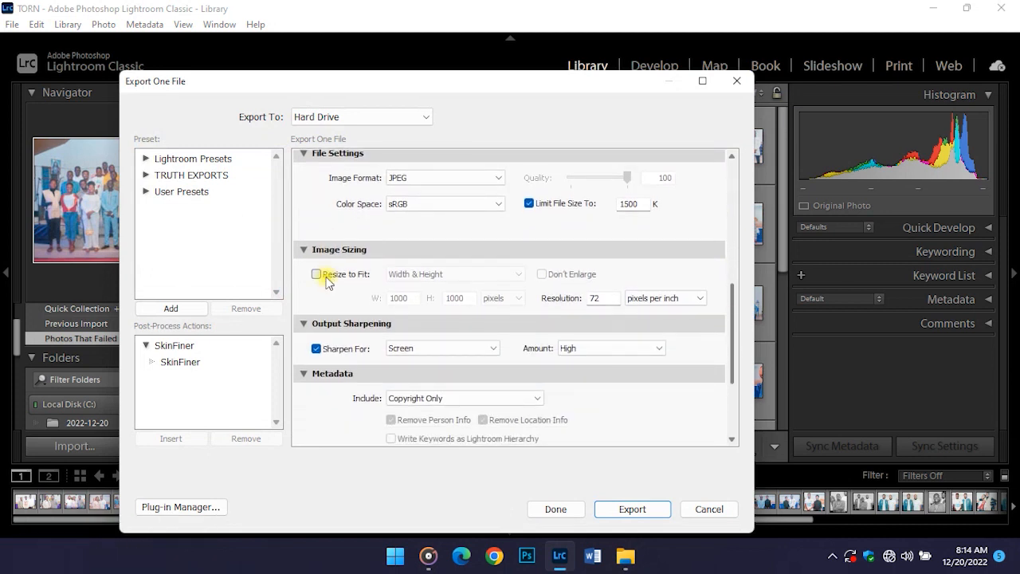
click(317, 274)
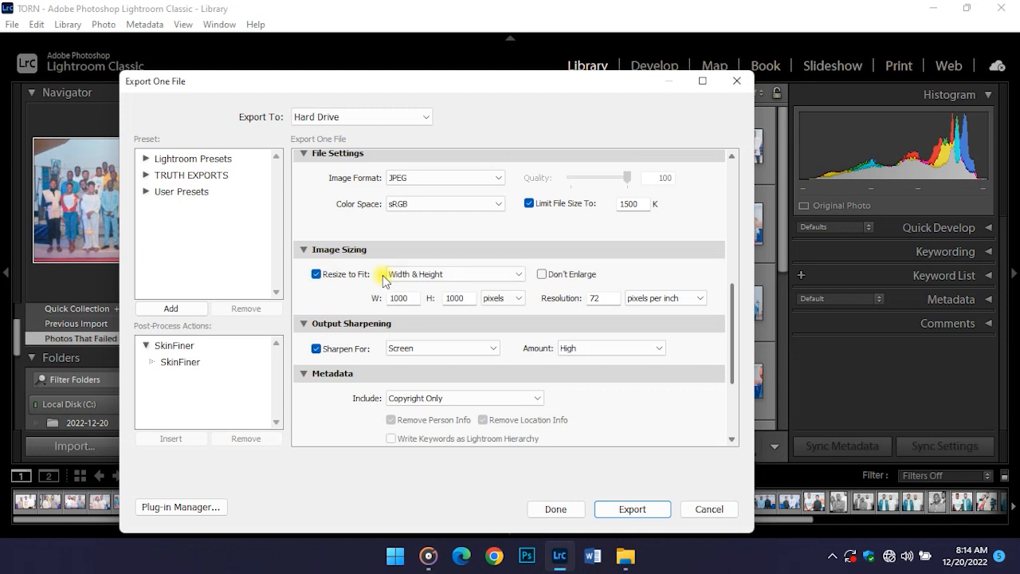
click(454, 274)
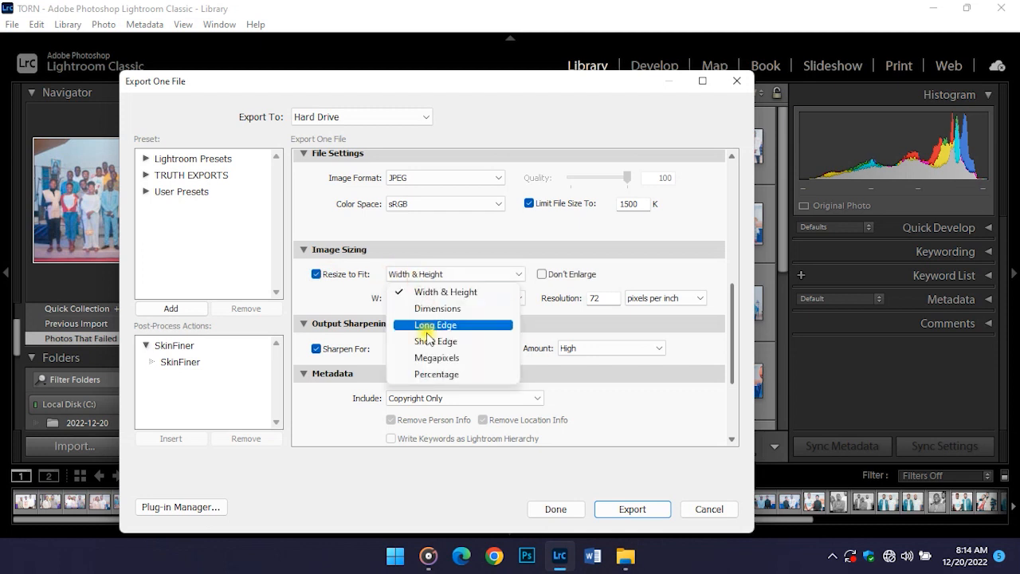
click(436, 357)
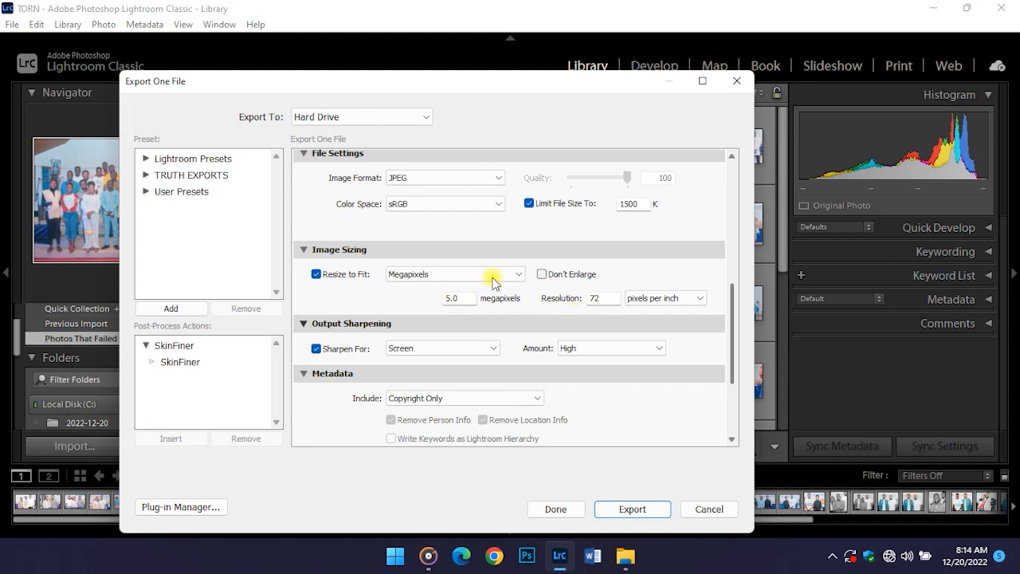
mouse_move(600, 209)
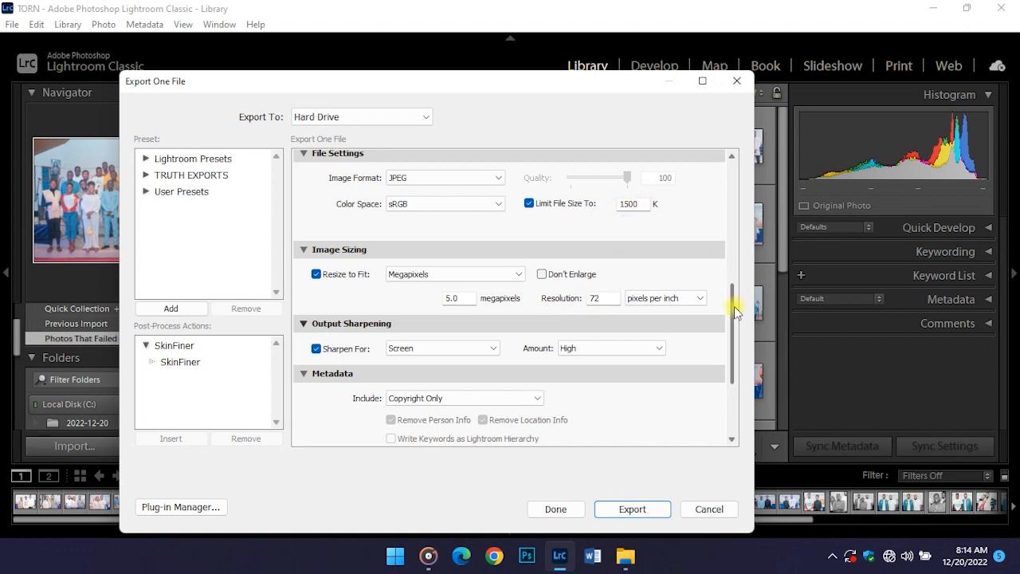
Turn off Put in Subfolder under Export Location and export the resized photo to the Desktop.
scroll(up, 3)
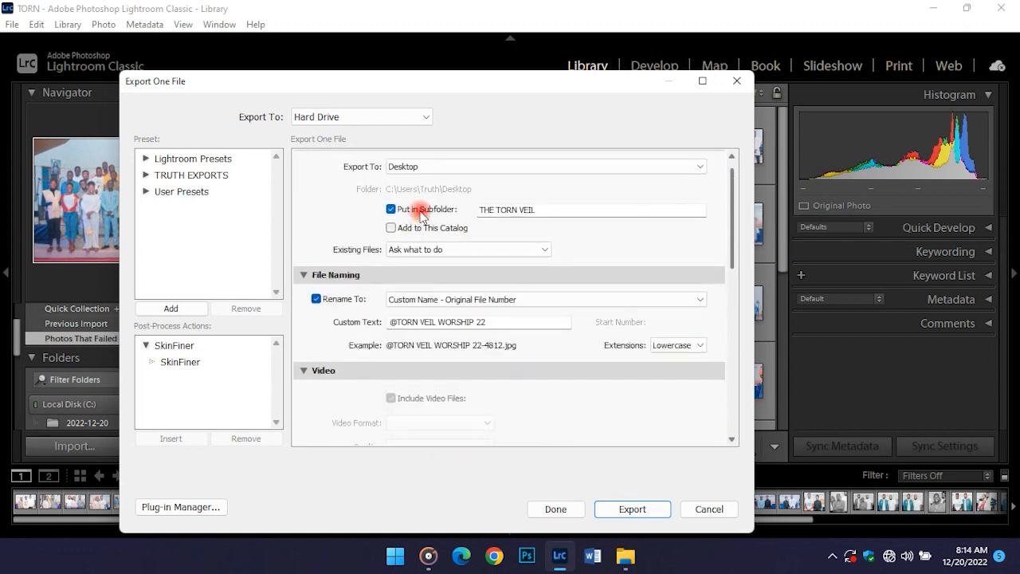
click(389, 209)
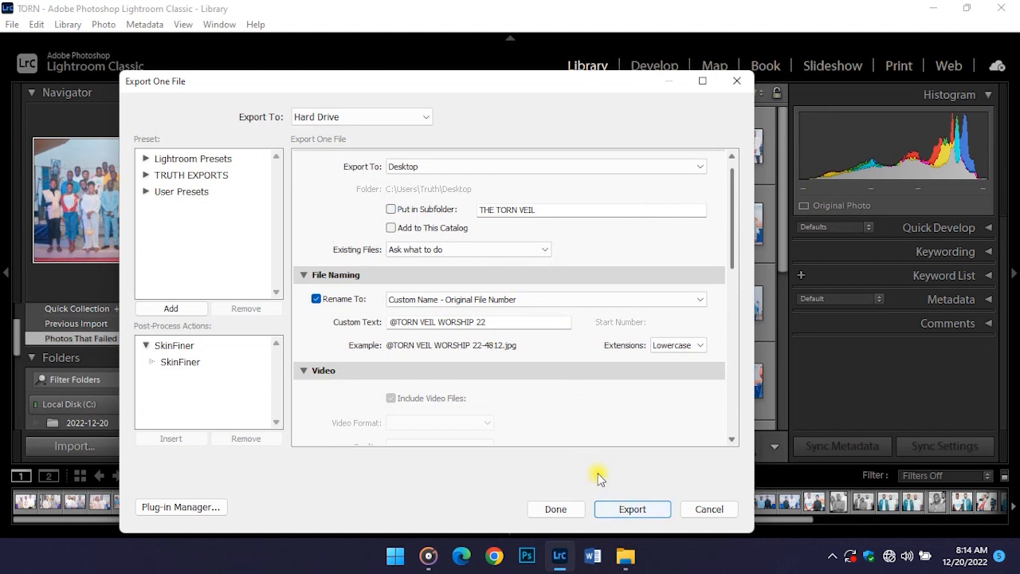
click(631, 508)
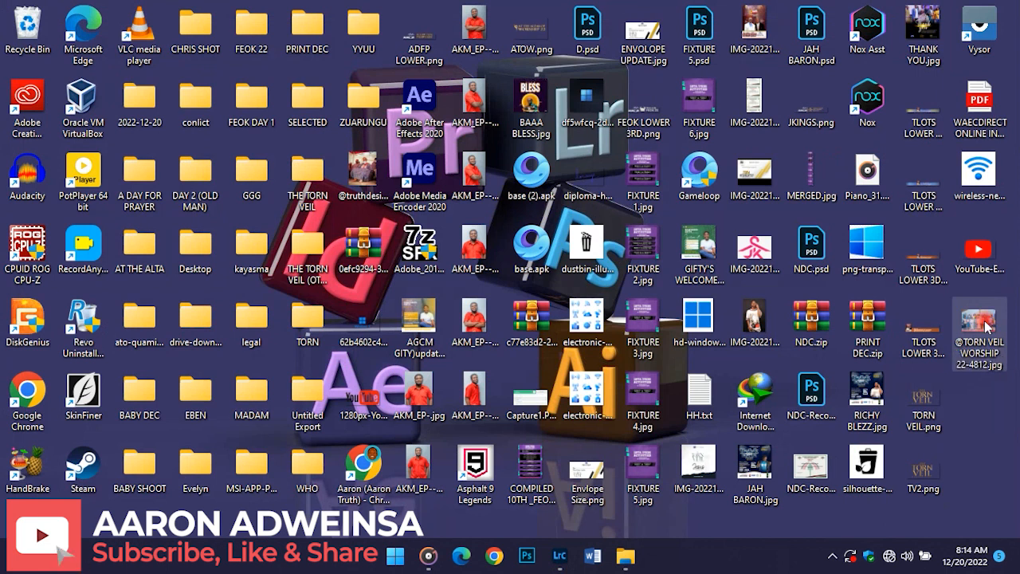
double_click(978, 327)
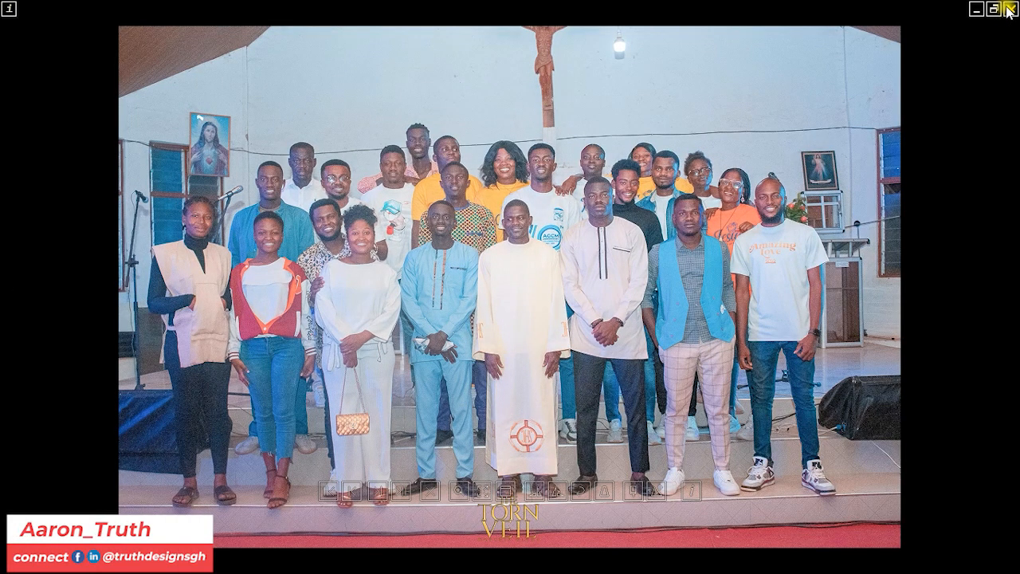
click(1001, 10)
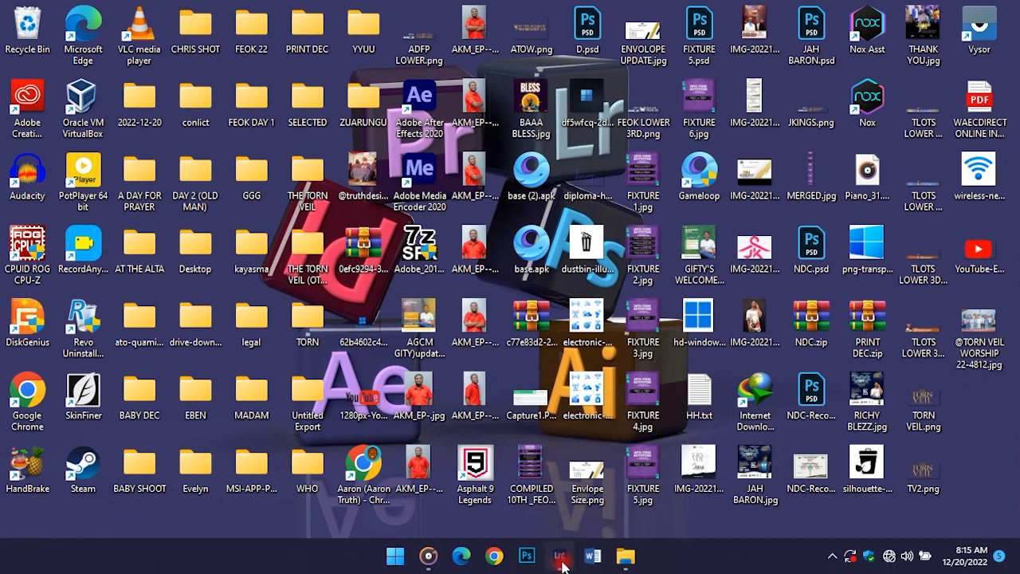
click(559, 555)
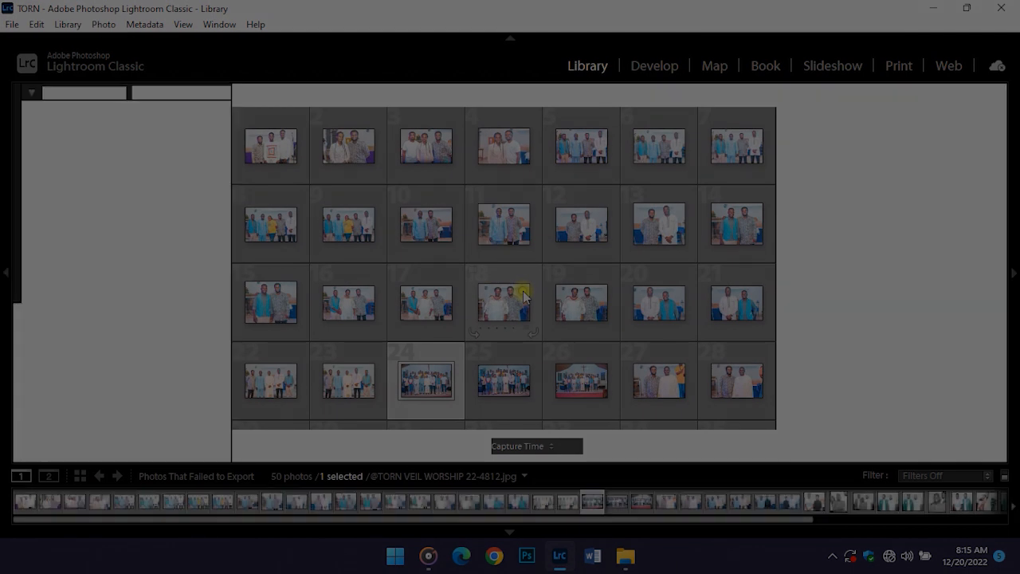